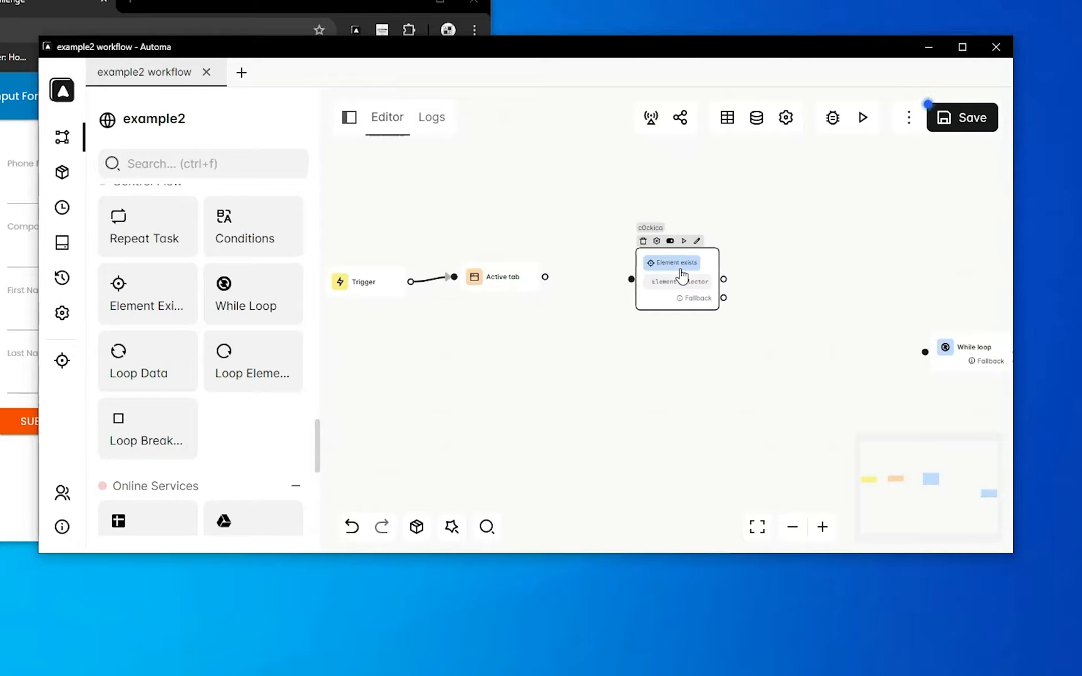
mouse_move(697, 249)
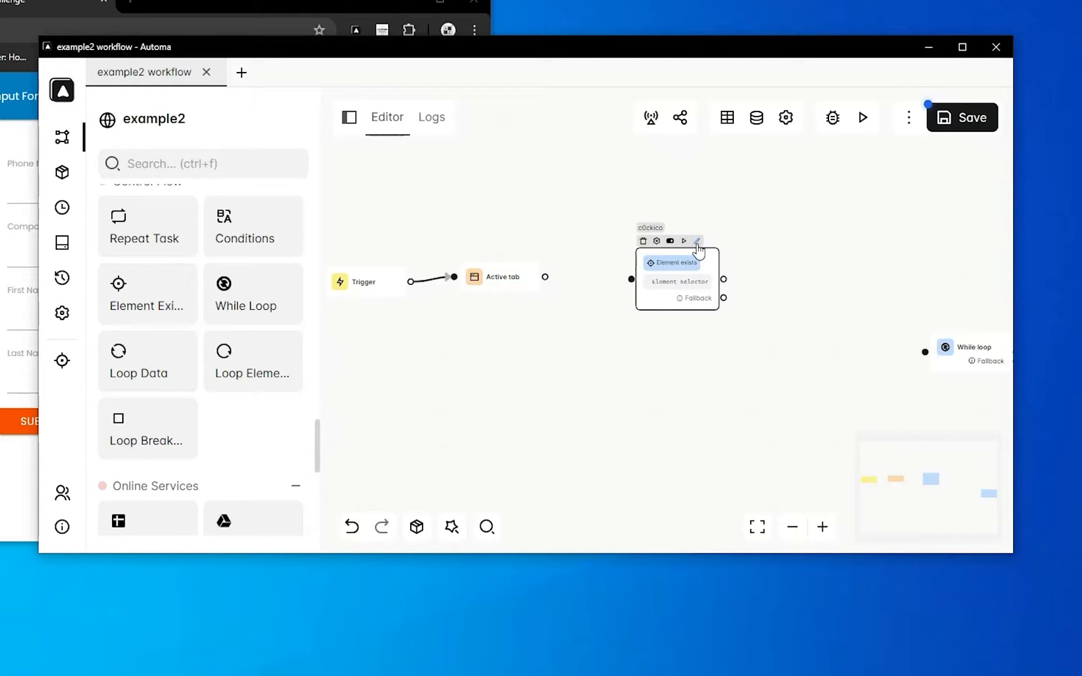
Give Element Exists an XPath selector //button[text()="Start"] with a 1000 ms timeout.
left_click(697, 242)
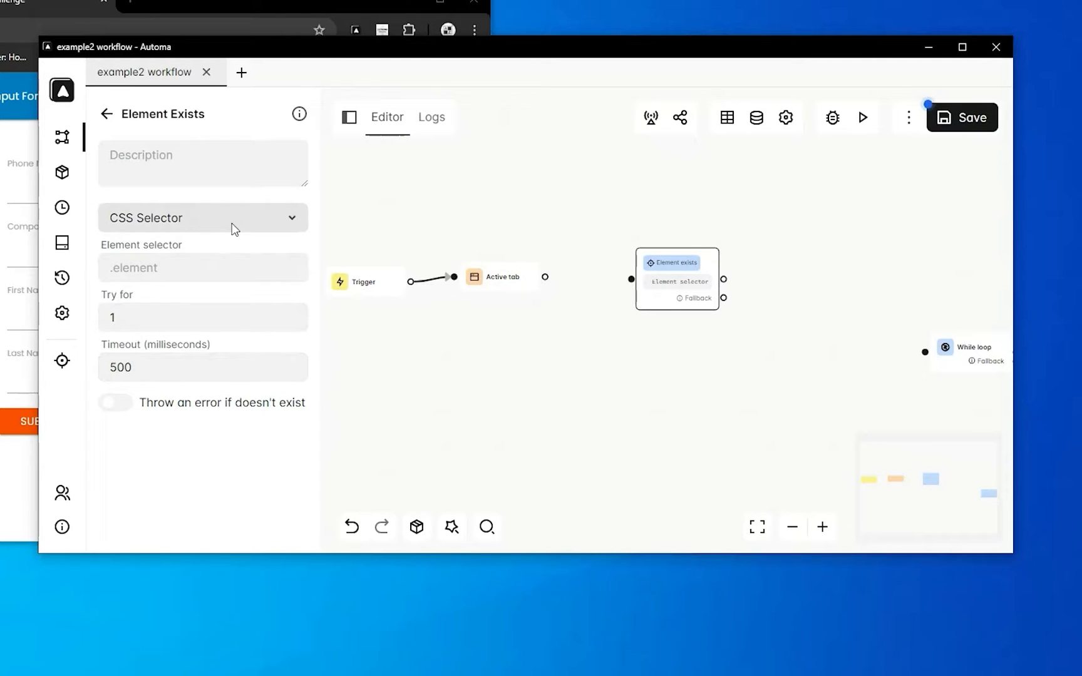
left_click(202, 217)
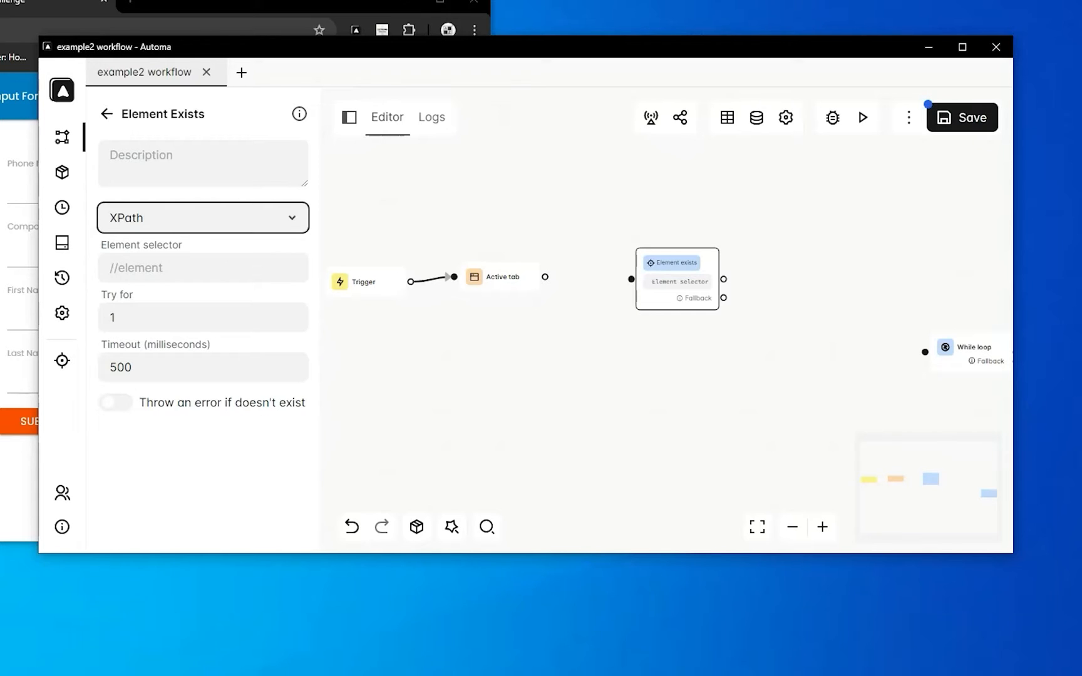
left_click(202, 268)
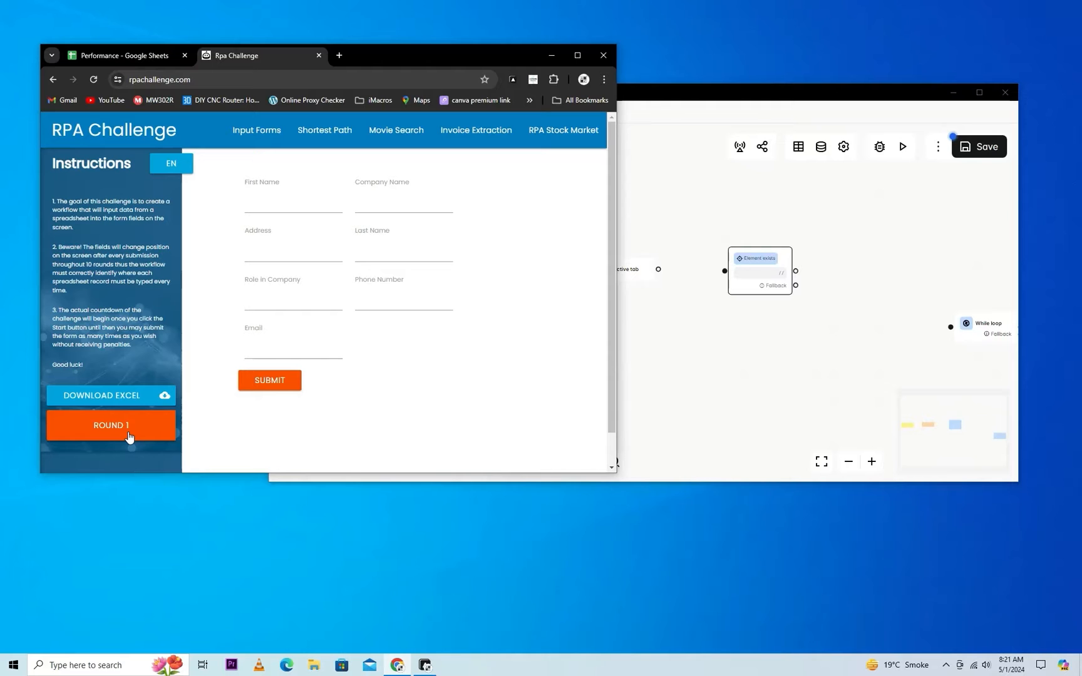
mouse_move(197, 434)
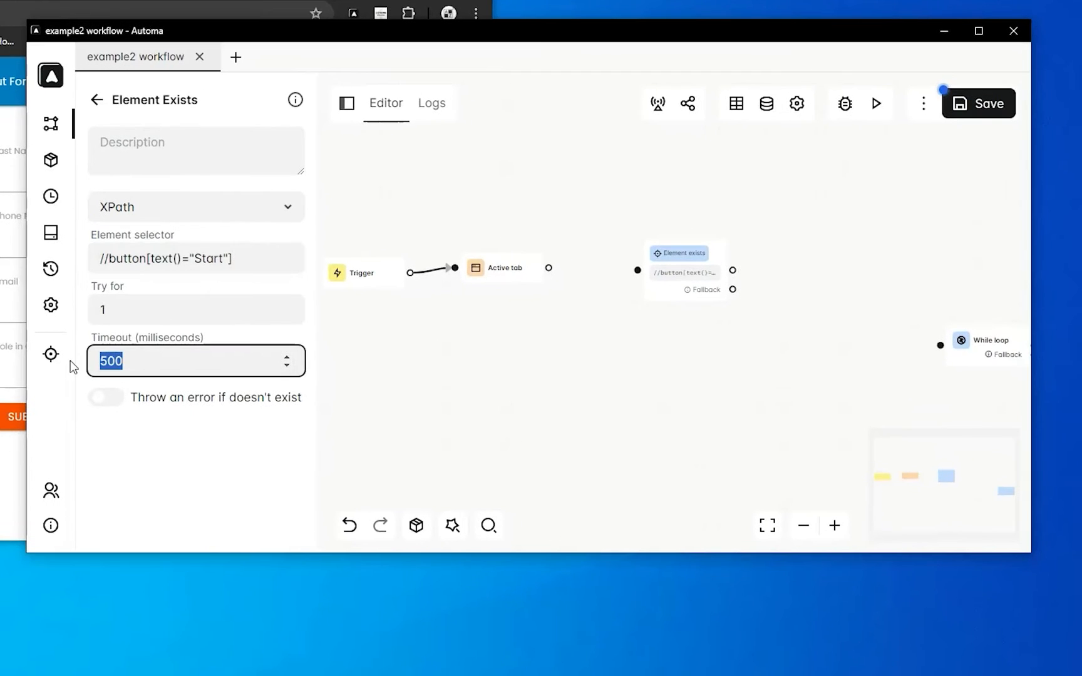
type("1000")
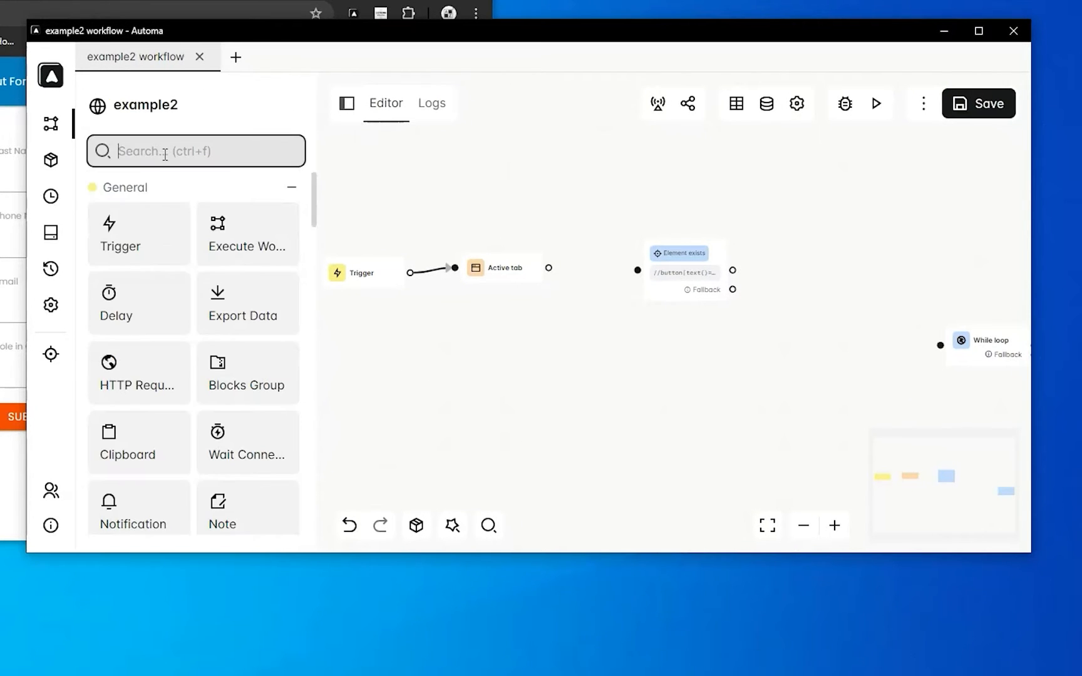
Add a JavaScript Code block found by searching 'jav' and write its log code.
type("jav")
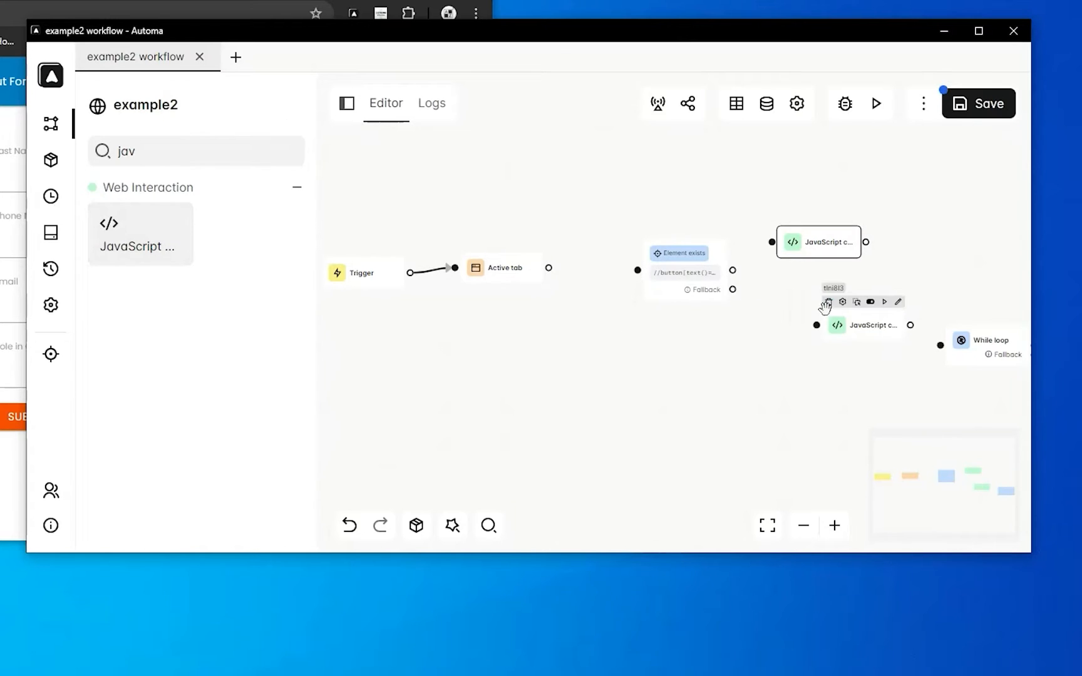
left_click(897, 302)
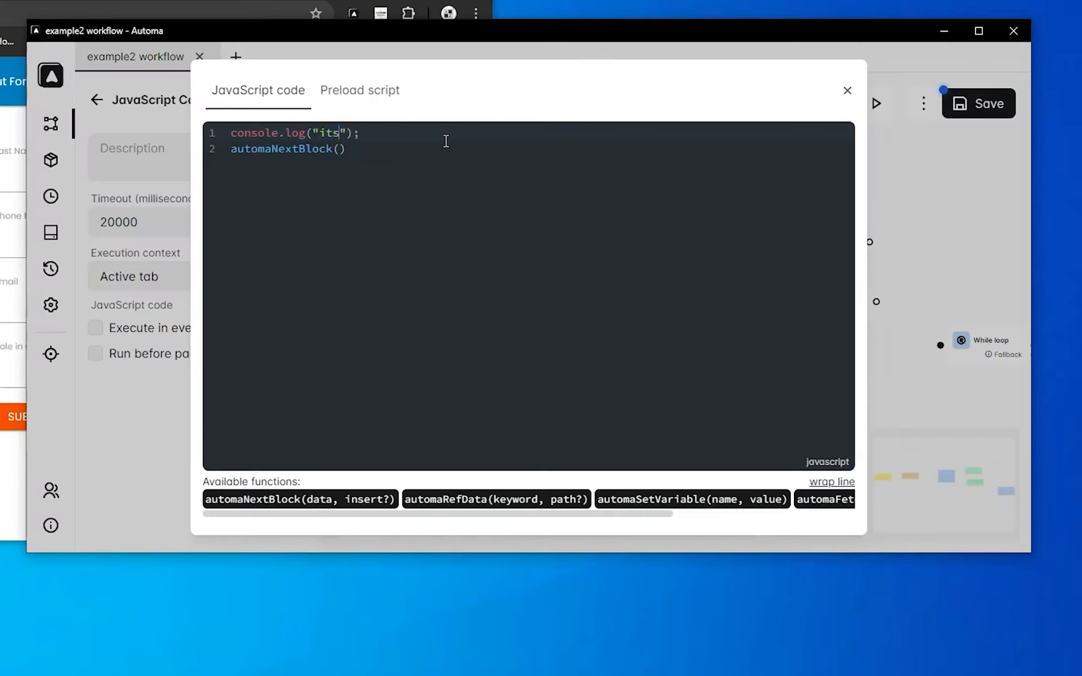
type("Hello world!")
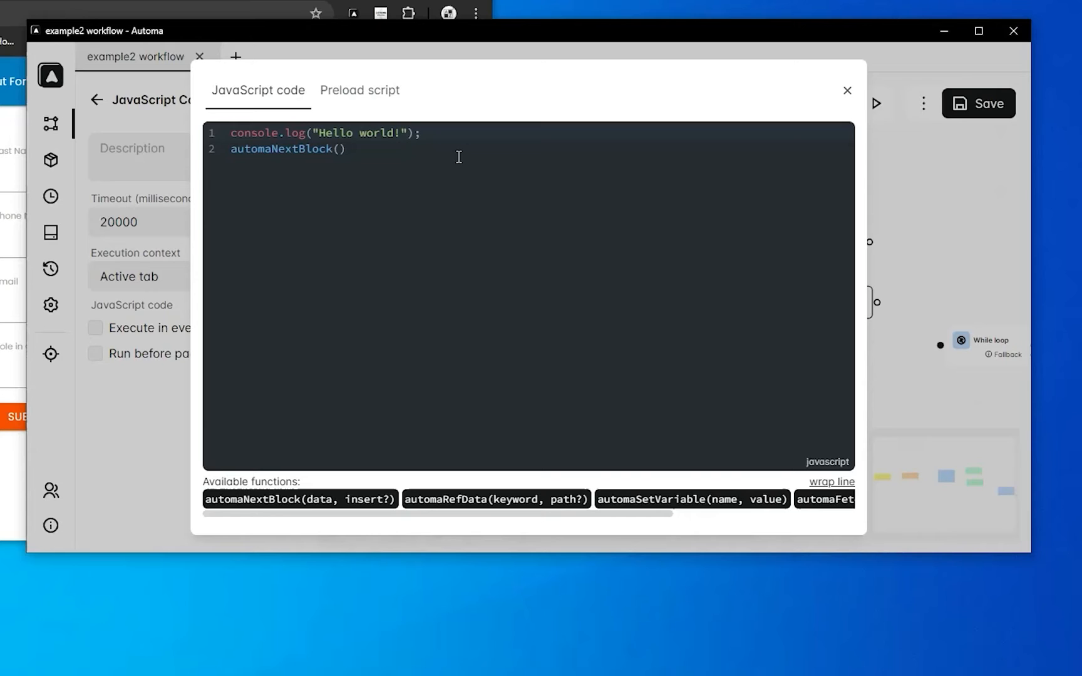
left_click(847, 90)
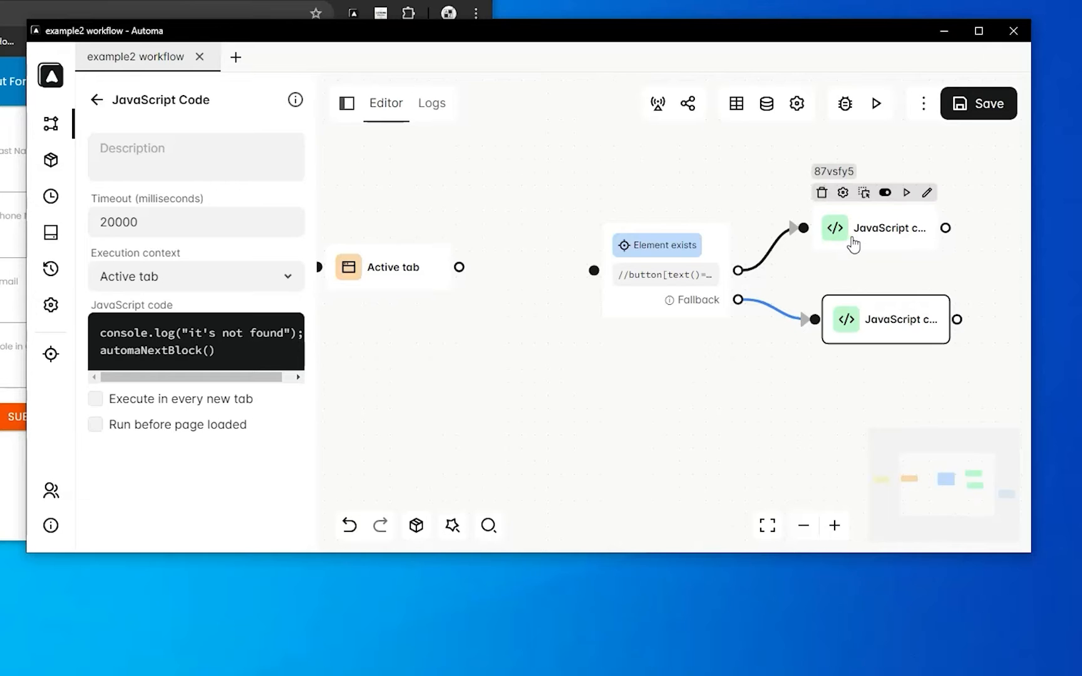
mouse_move(831, 242)
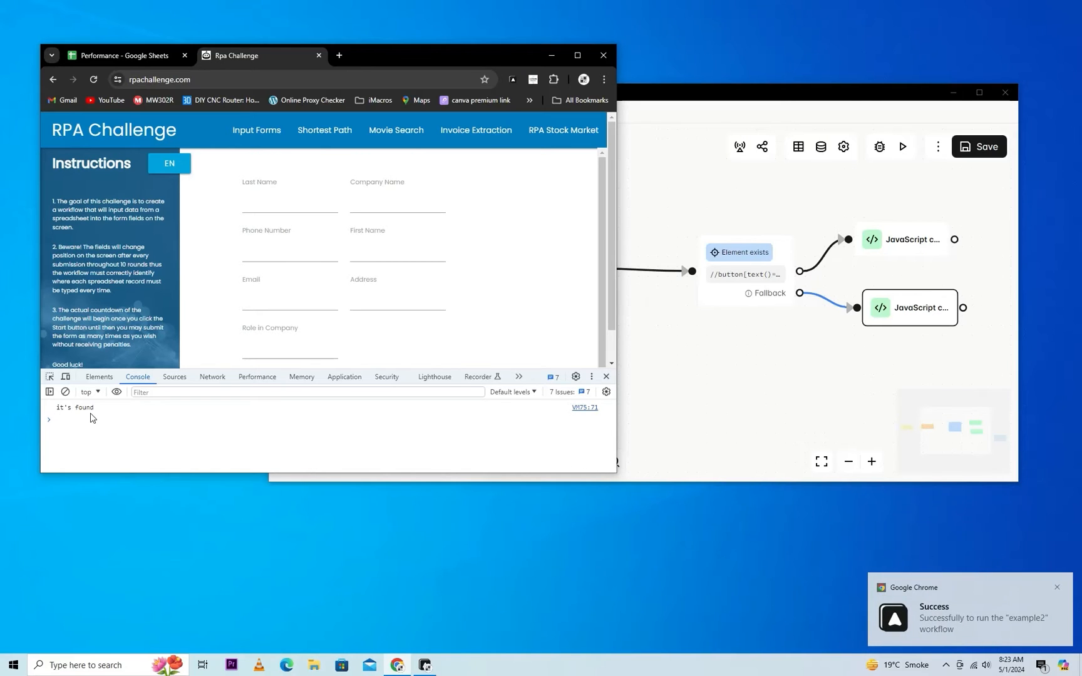
Scroll the RPA Challenge page and start the round with the START button.
scroll("down", 3)
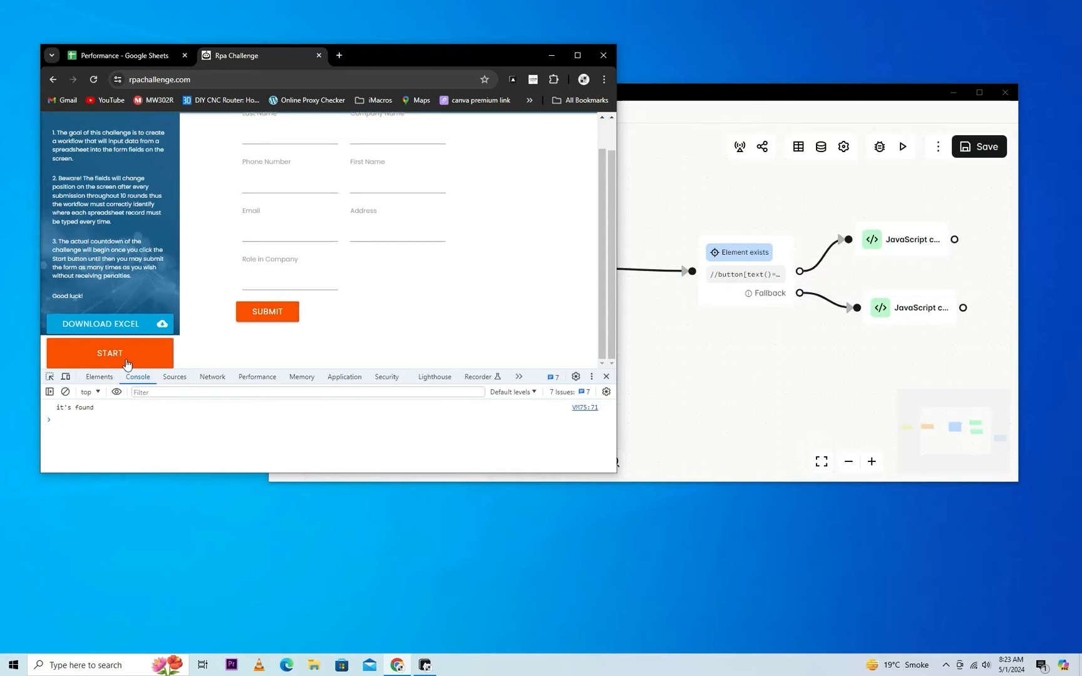
left_click(109, 353)
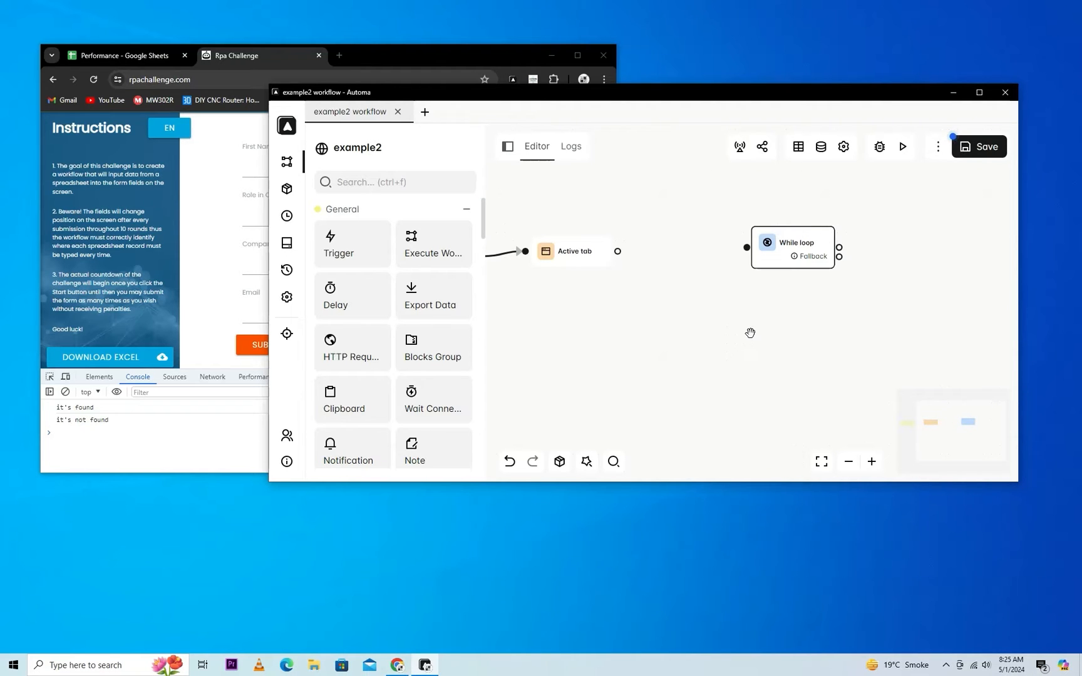
scroll("down", 3)
type("automaSetVariable('v")
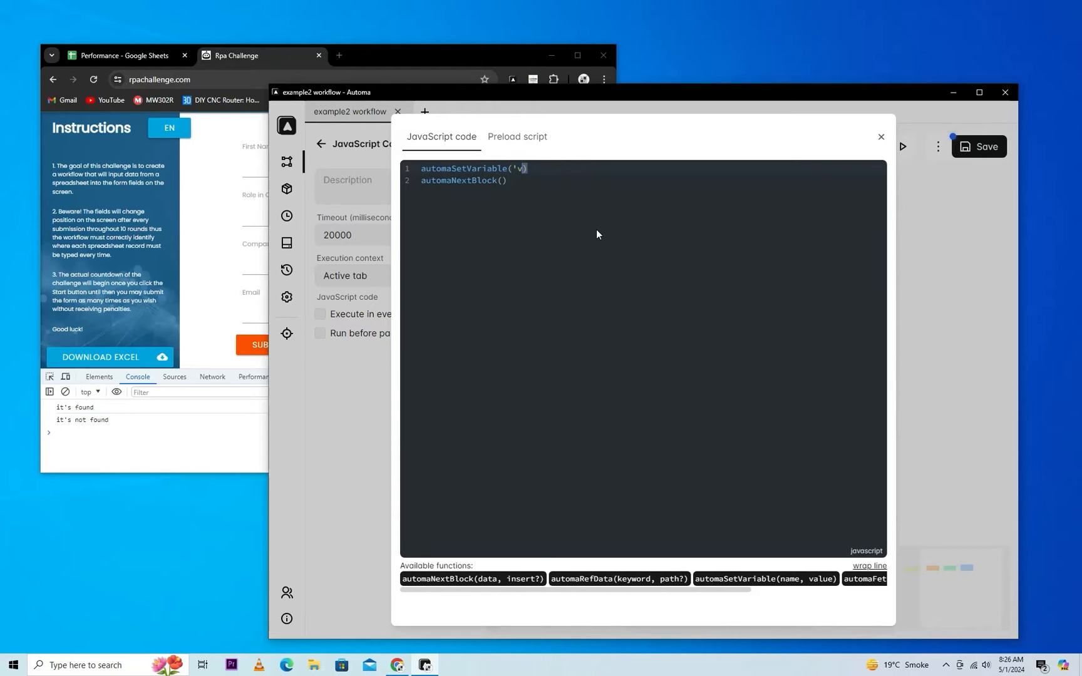
Finish the JavaScript block that sets variable v to 5 before the While loop.
type(",5")
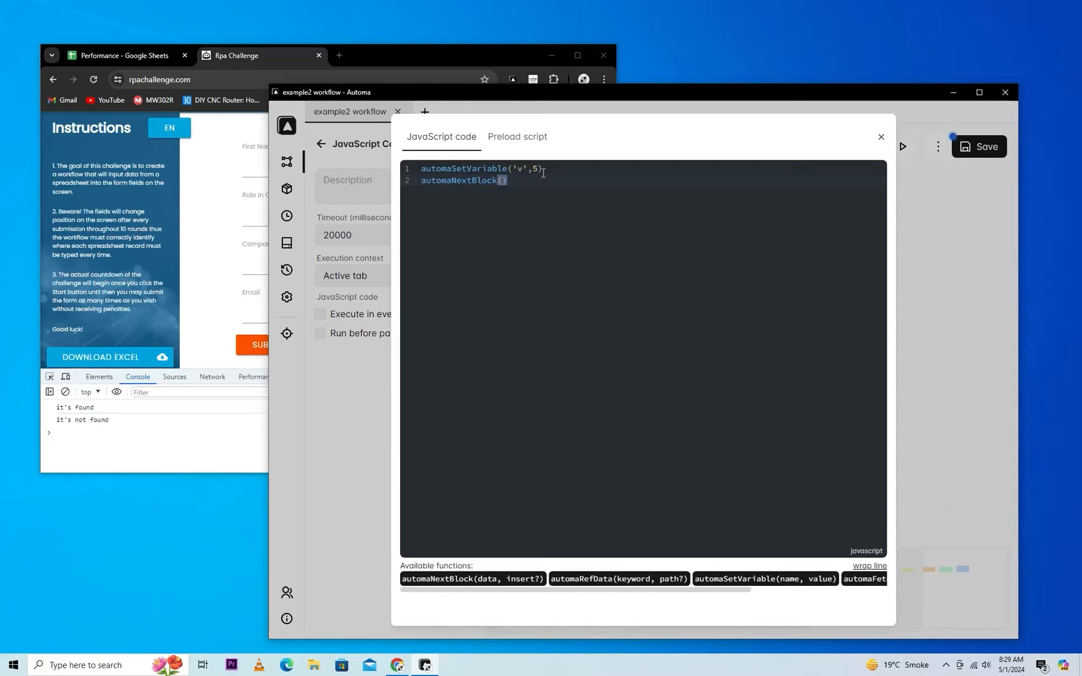
left_click(882, 136)
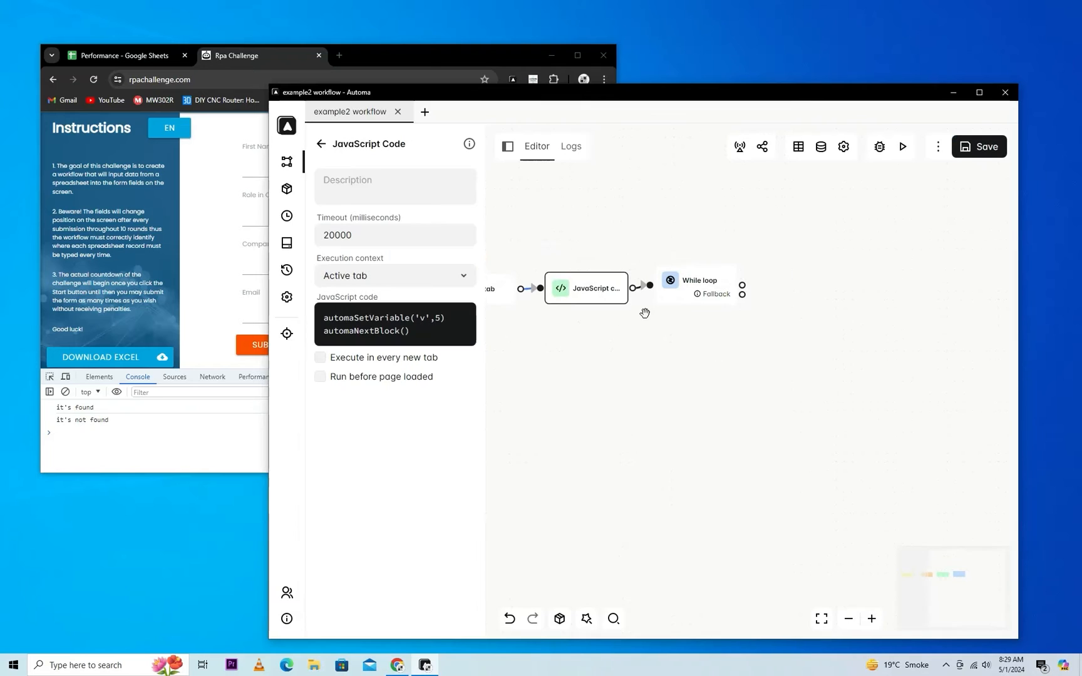
left_click(394, 180)
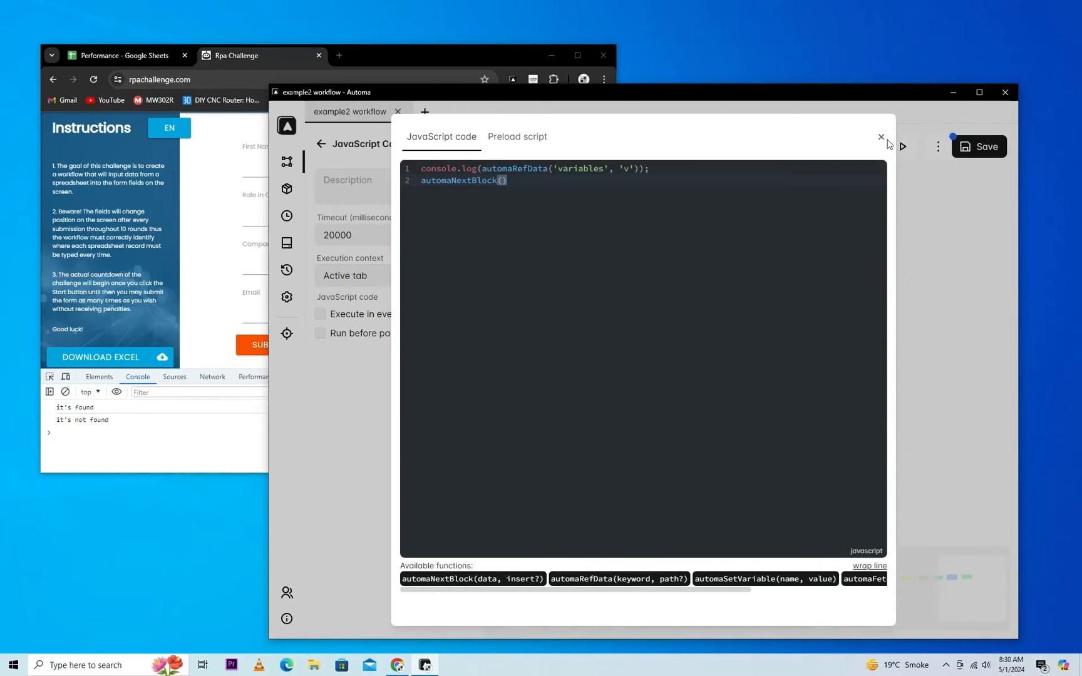
Add an Increase Variable block, found via 'in', that changes v by -1.
left_click(881, 137)
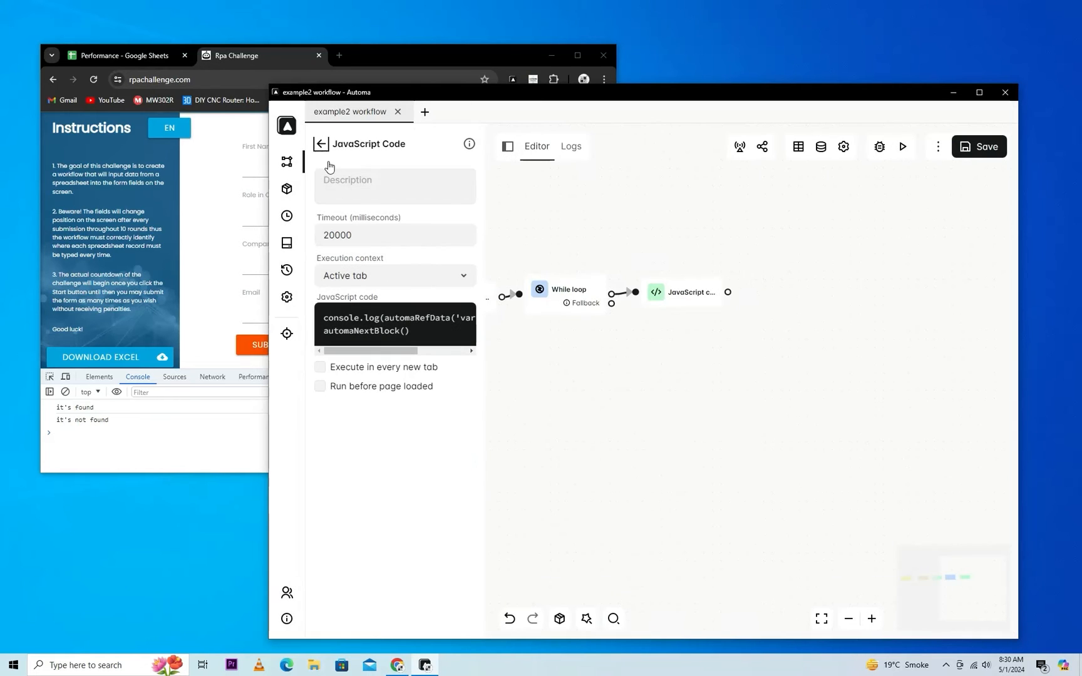
left_click(320, 143)
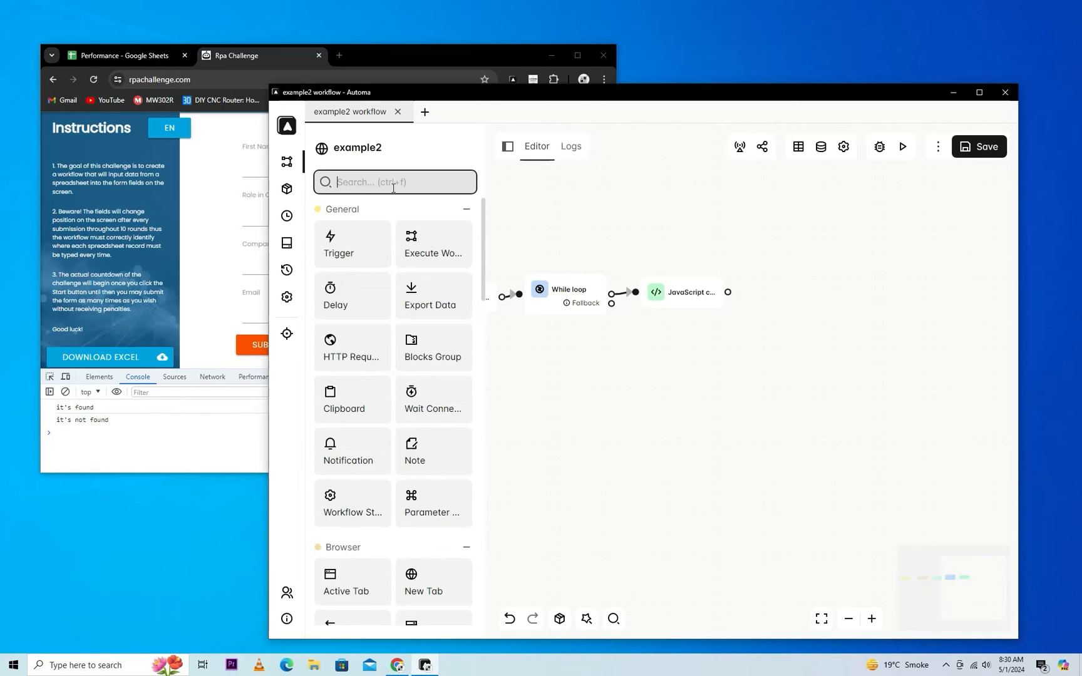
type("in")
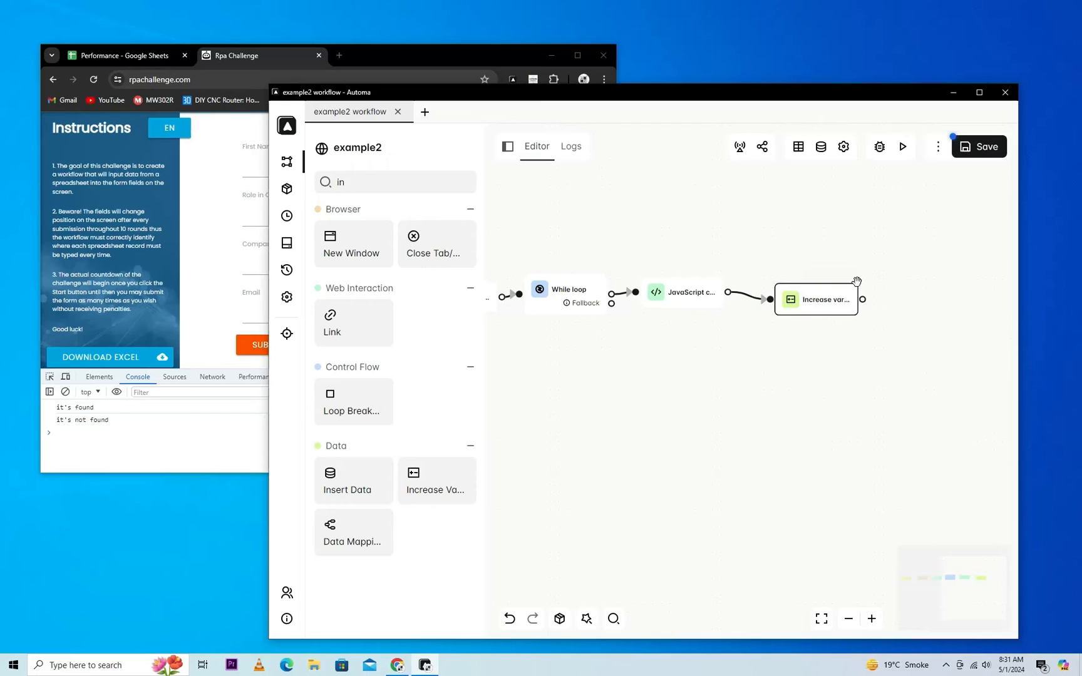
left_click(815, 299)
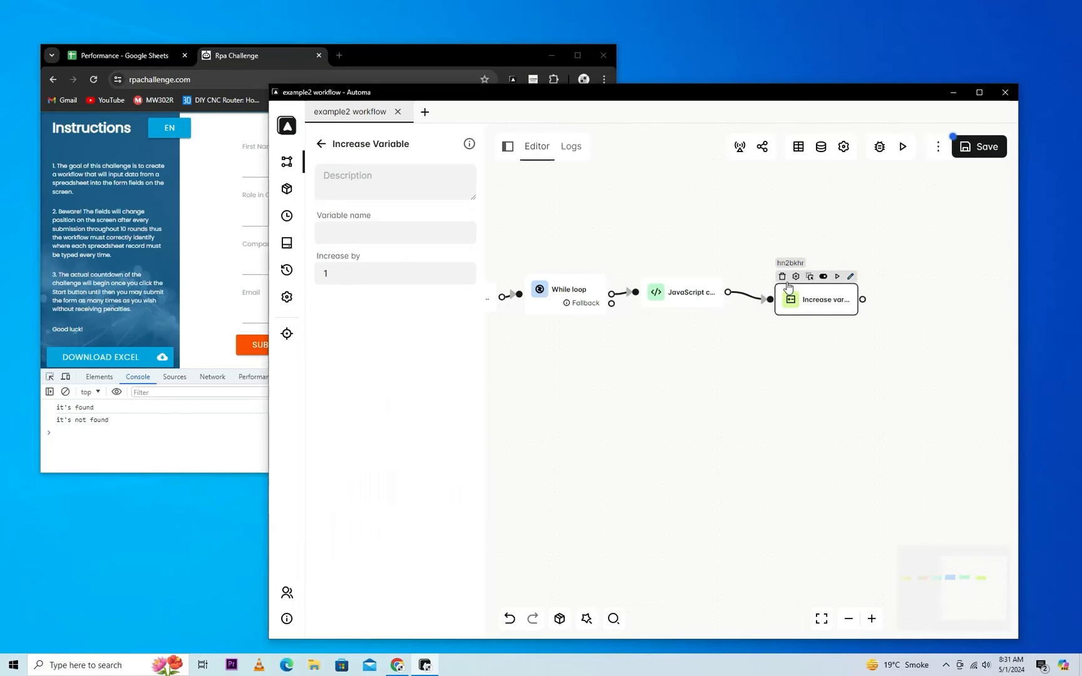
left_click(395, 233)
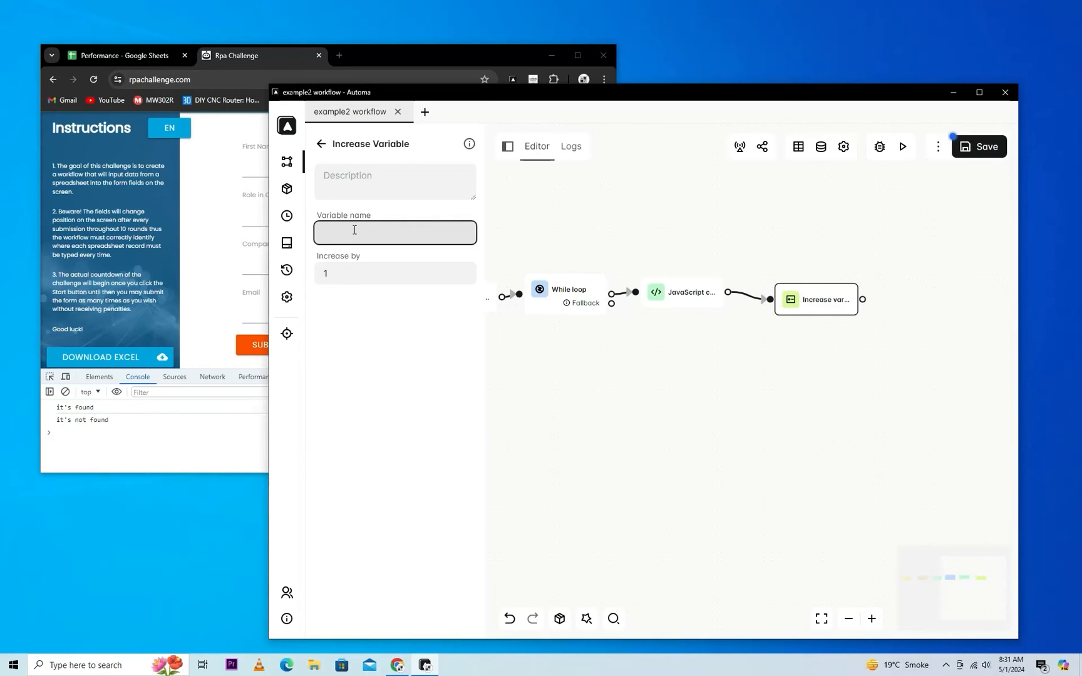
type("v")
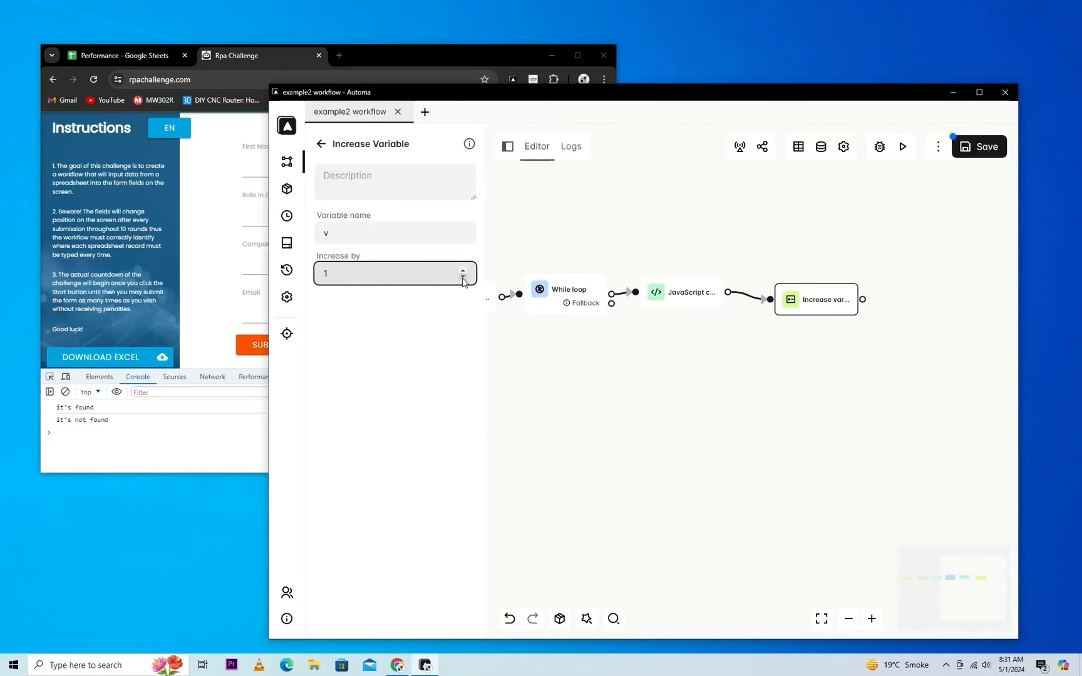
left_click(463, 277)
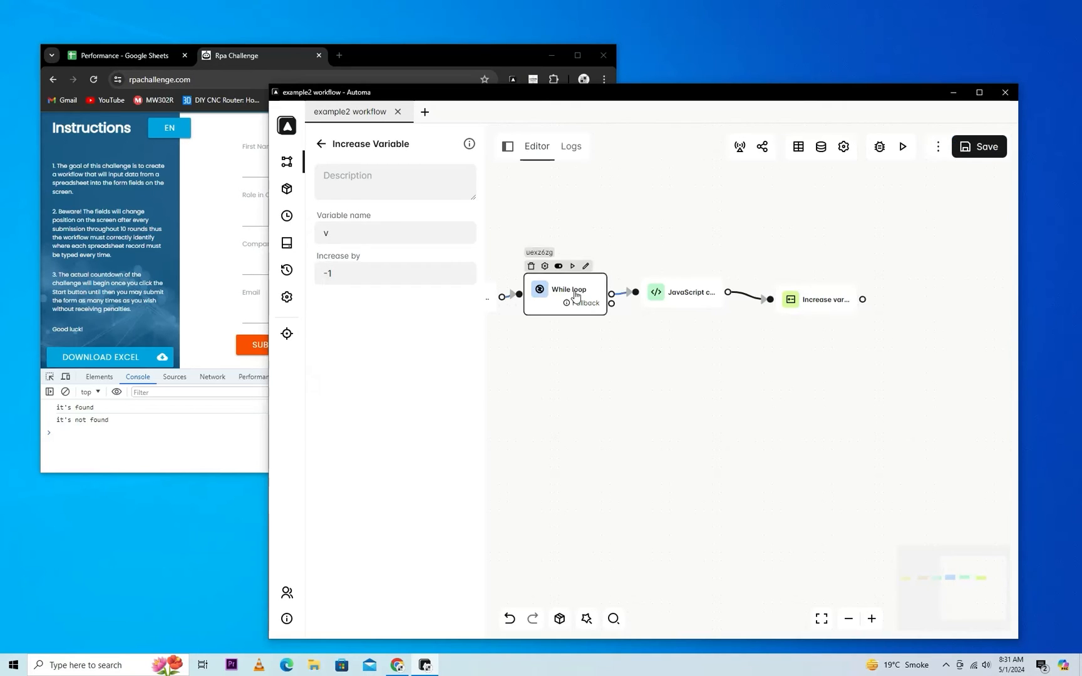
Set the While Loop condition to {{variables@v}} greater than a comparison value.
left_click(564, 292)
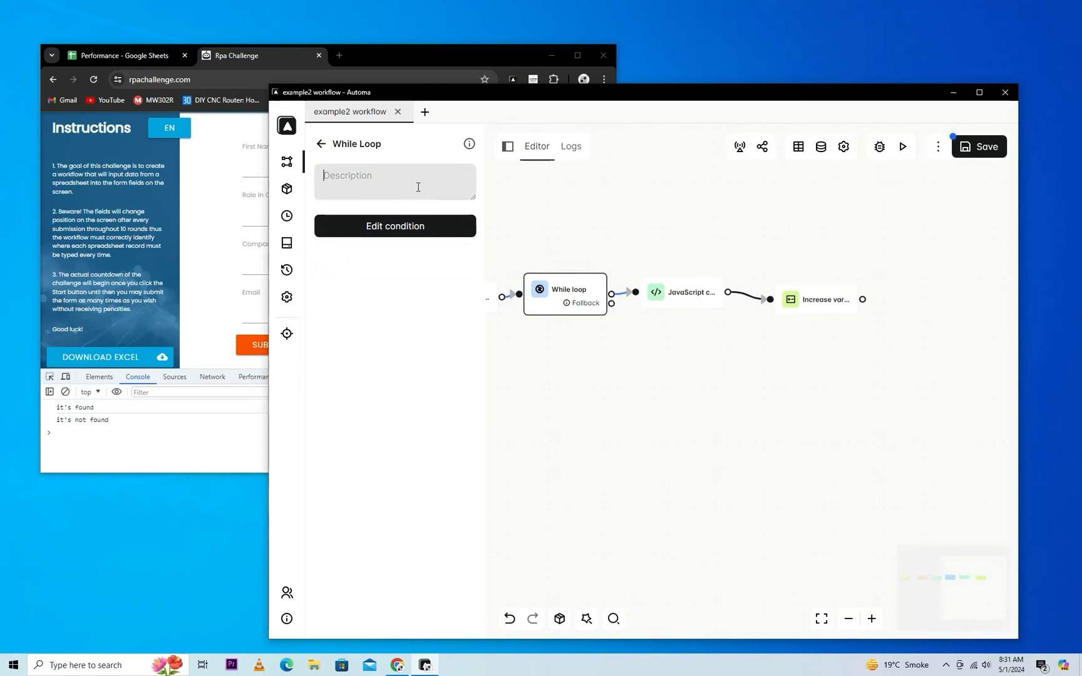
left_click(395, 225)
type("{{variables@v")
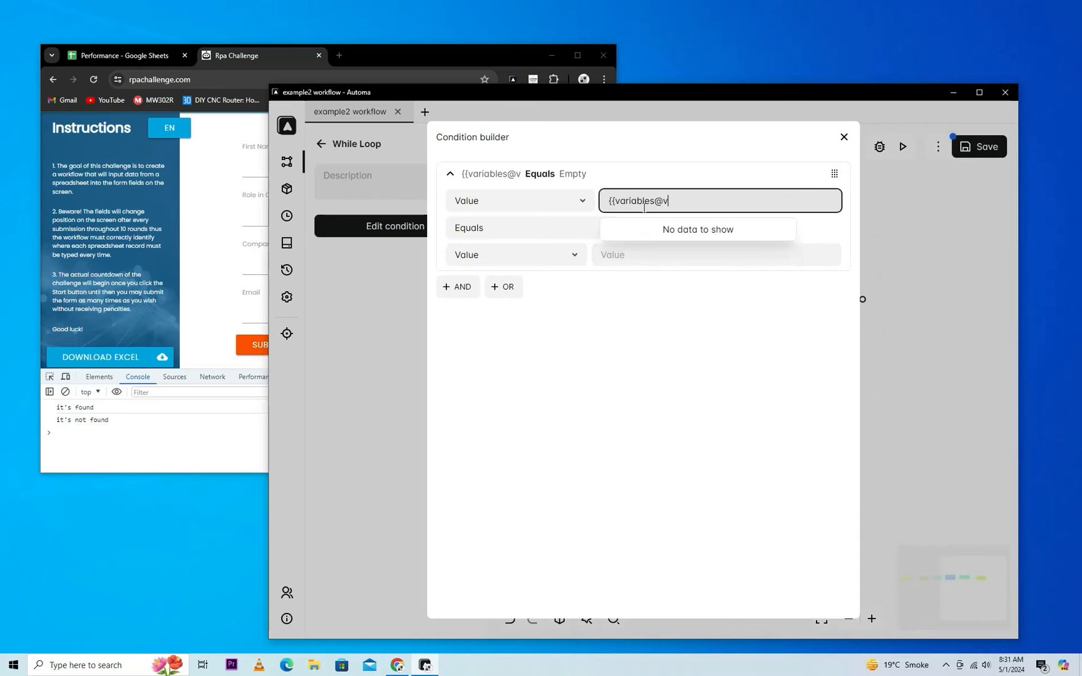
left_click(530, 228)
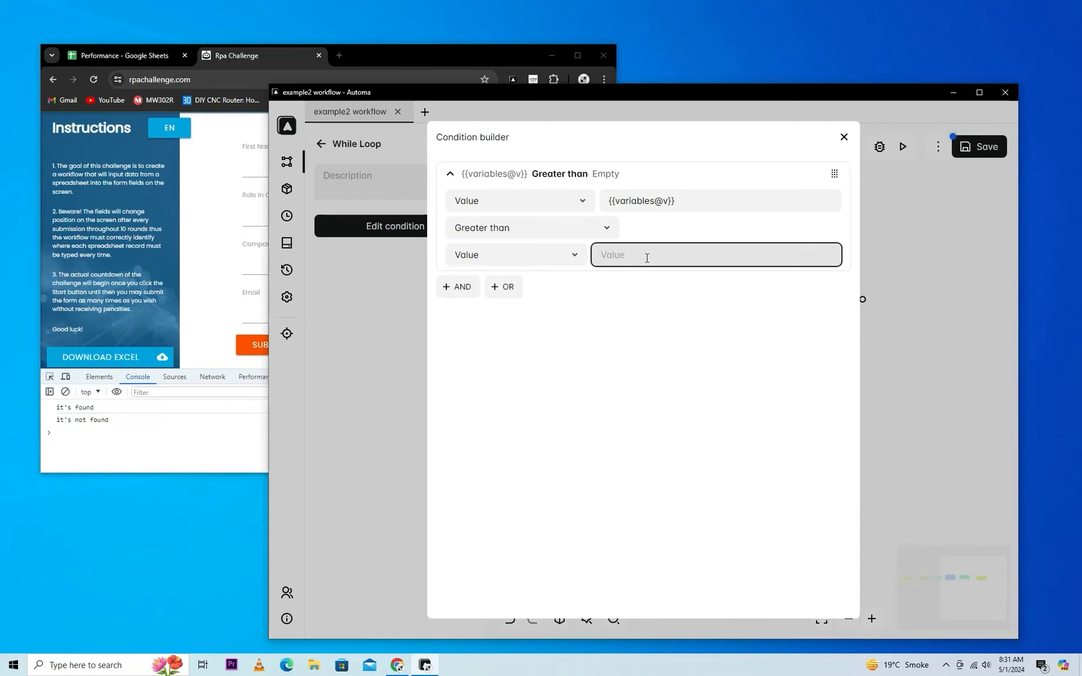
left_click(844, 137)
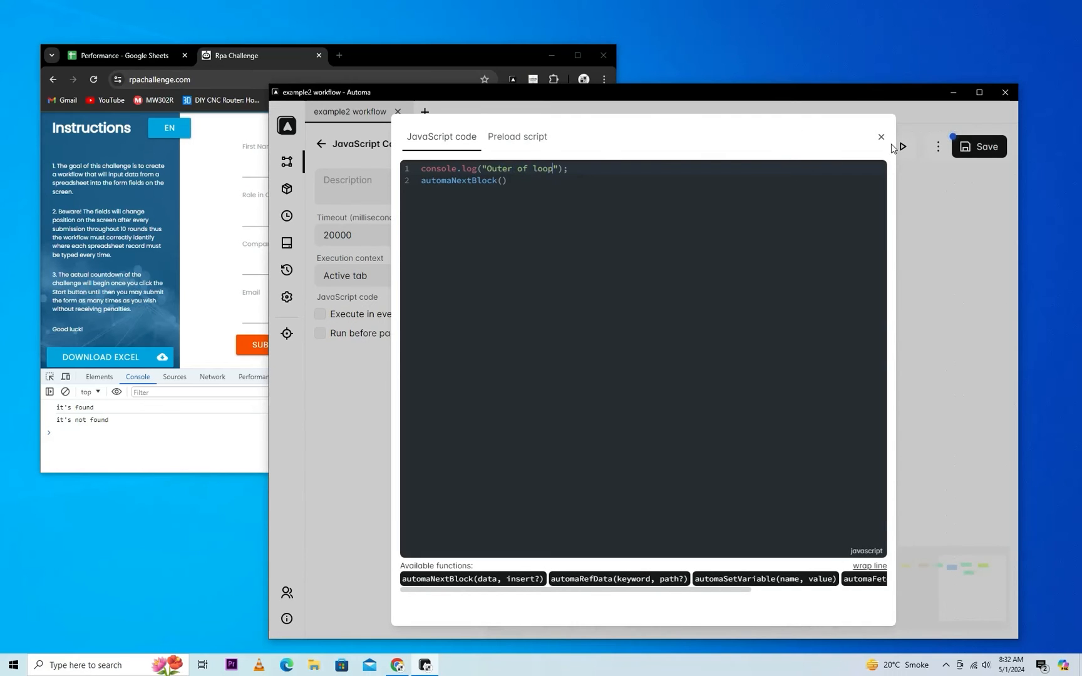
Close the code editor and verify the While Loop condition checks v greater than 1.
left_click(880, 137)
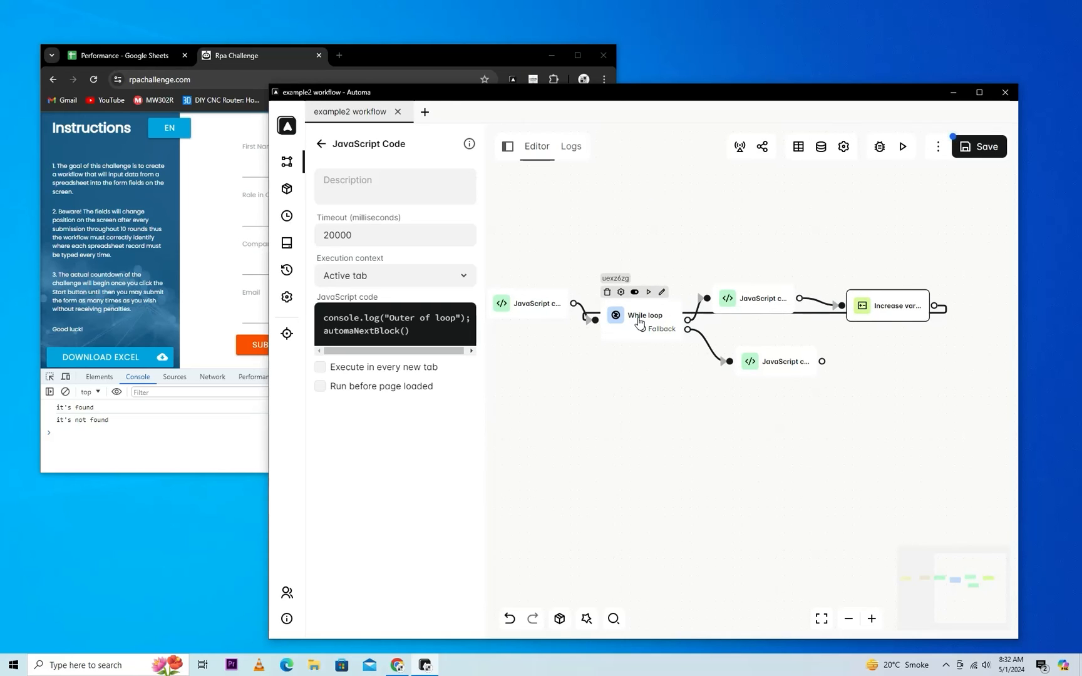
left_click(636, 316)
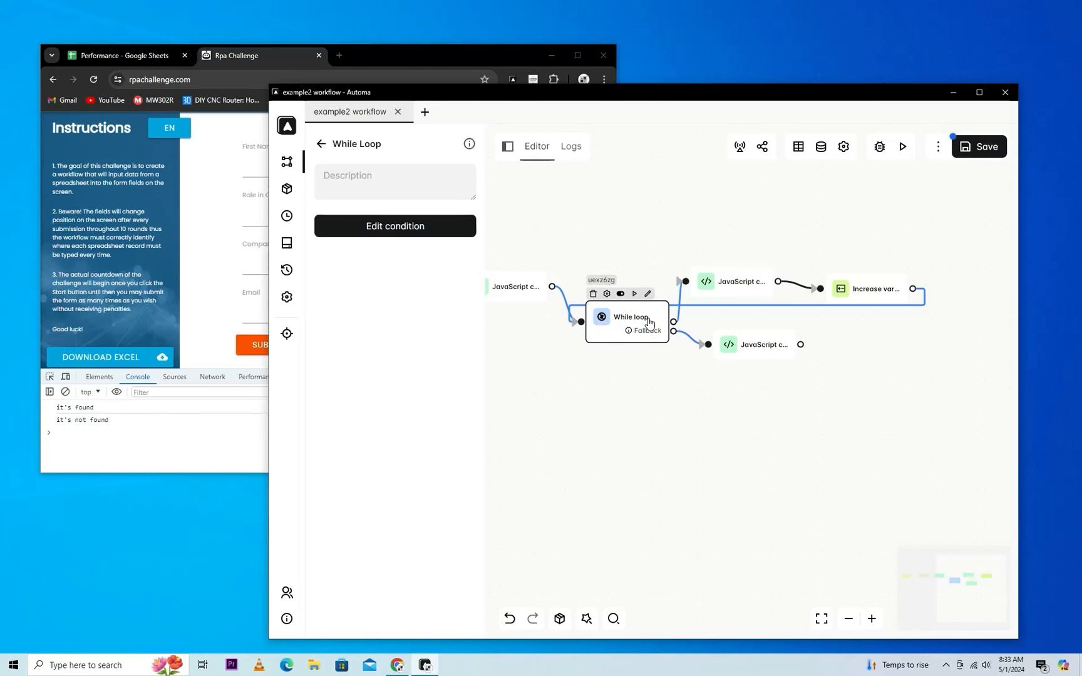
mouse_move(631, 319)
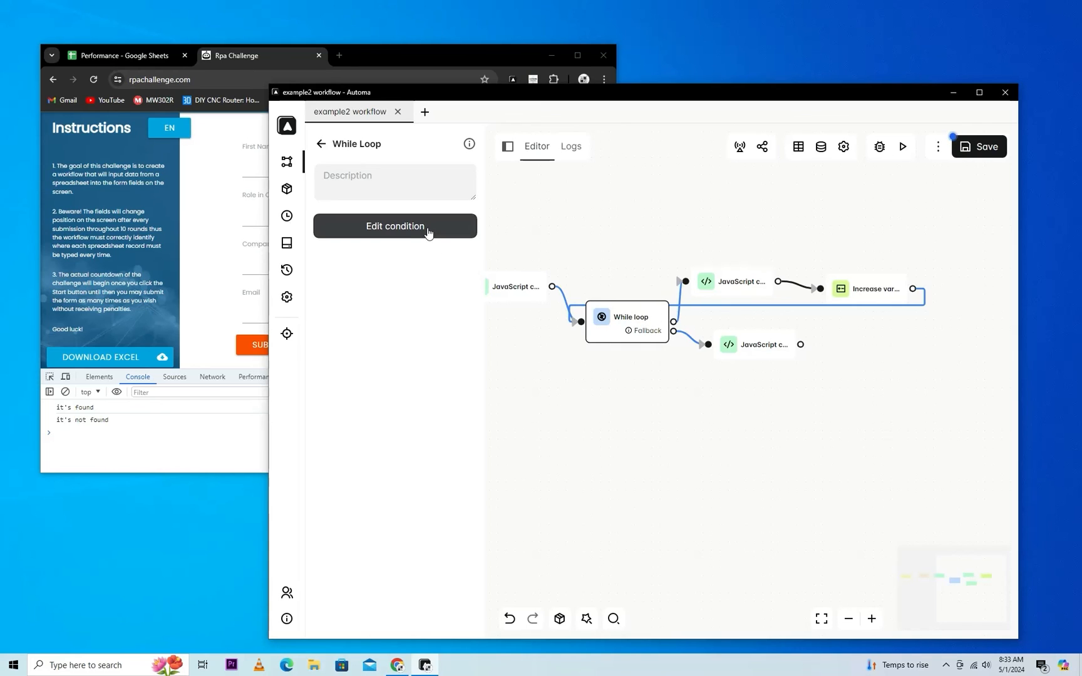
left_click(394, 226)
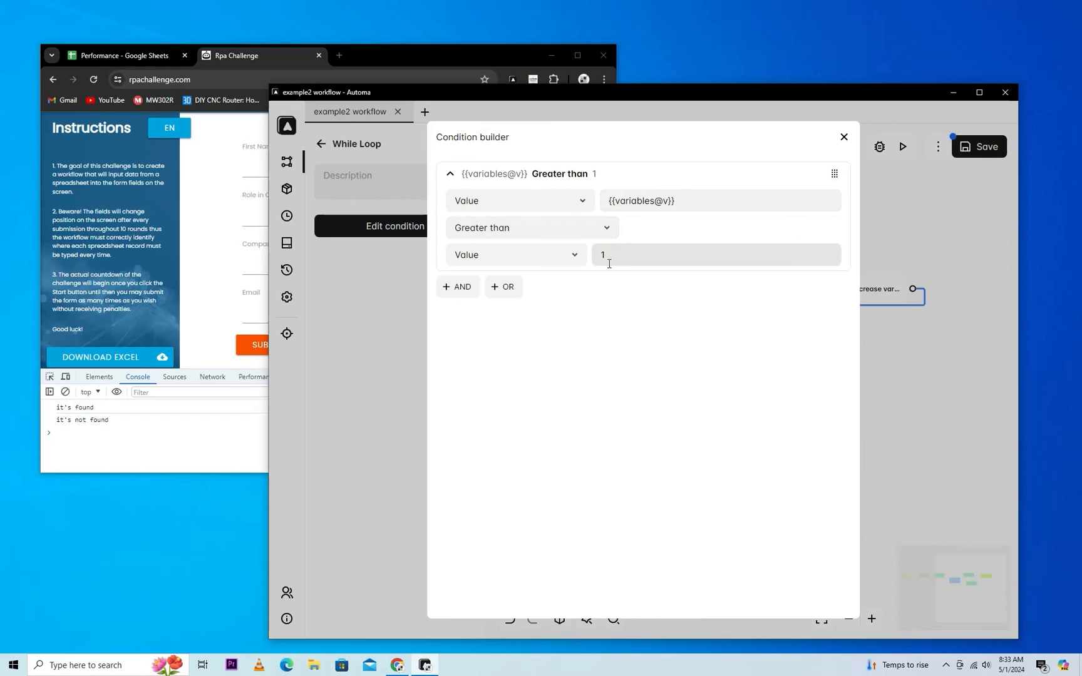
left_click(843, 137)
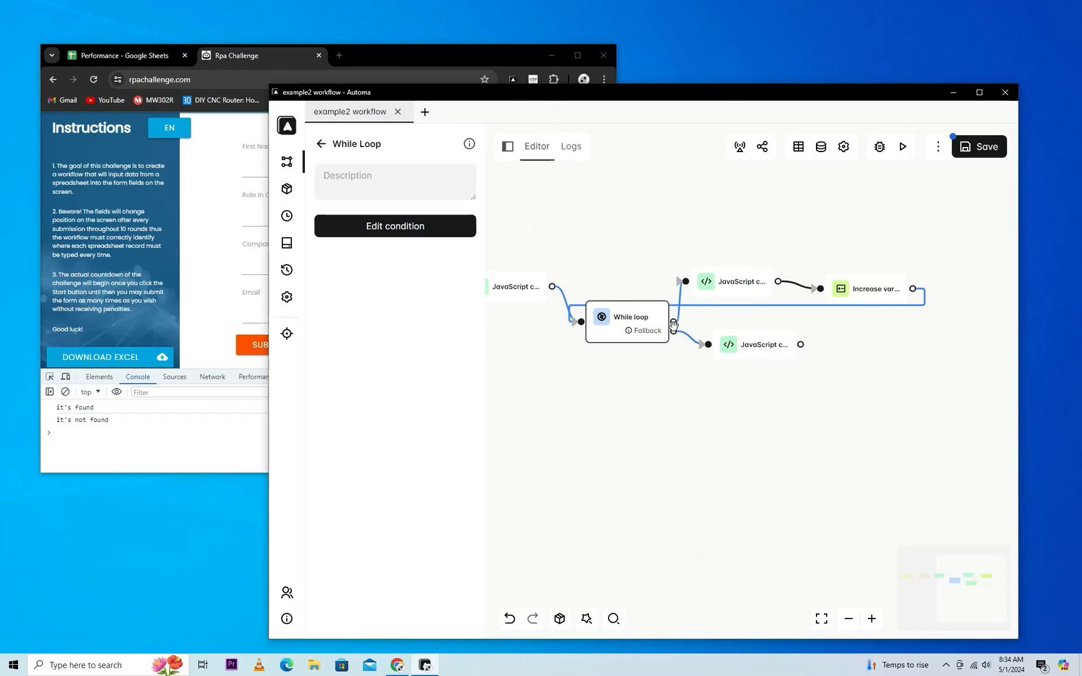
mouse_move(881, 309)
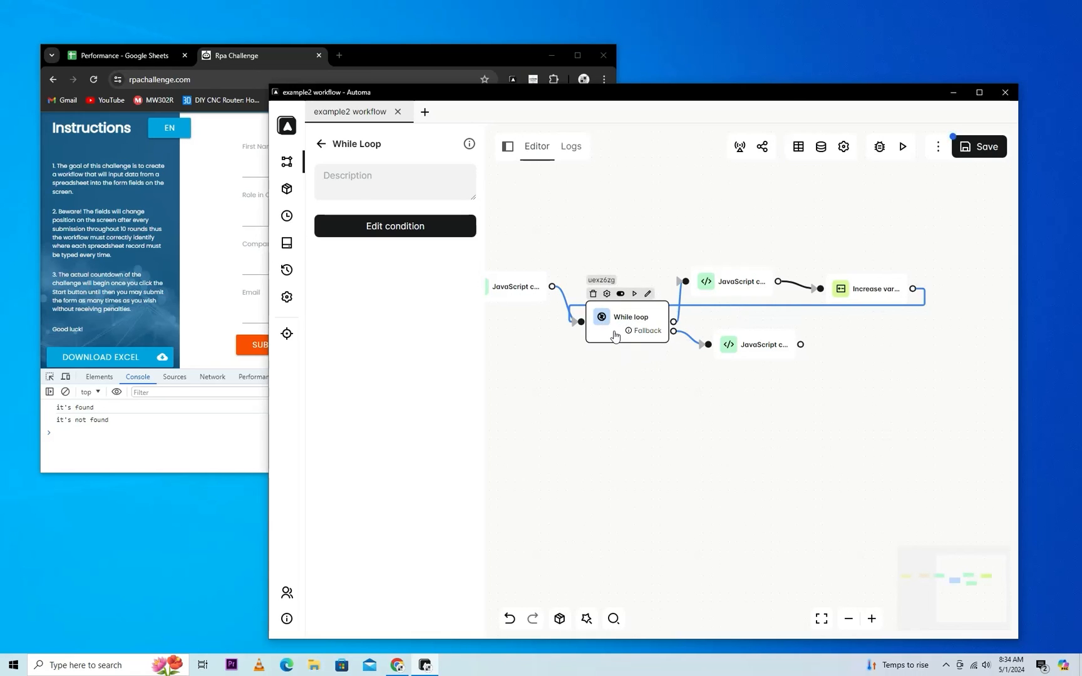
mouse_move(662, 340)
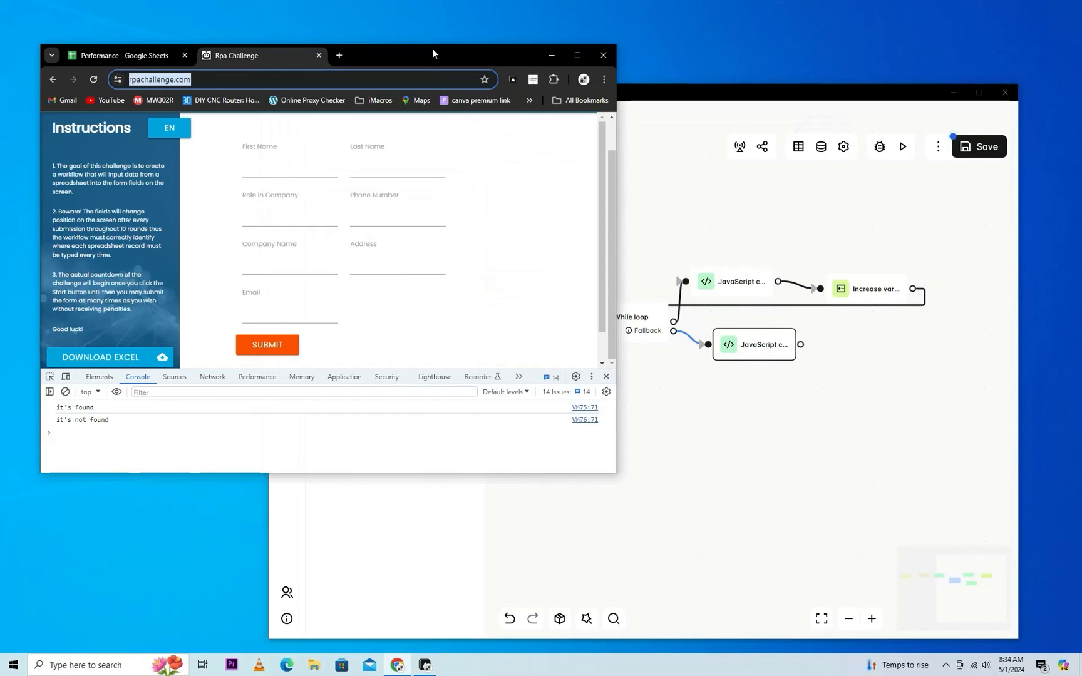
Bring Chrome forward to see the console countdown 4, 3, 2 and 'Outer of loop'.
left_click(630, 317)
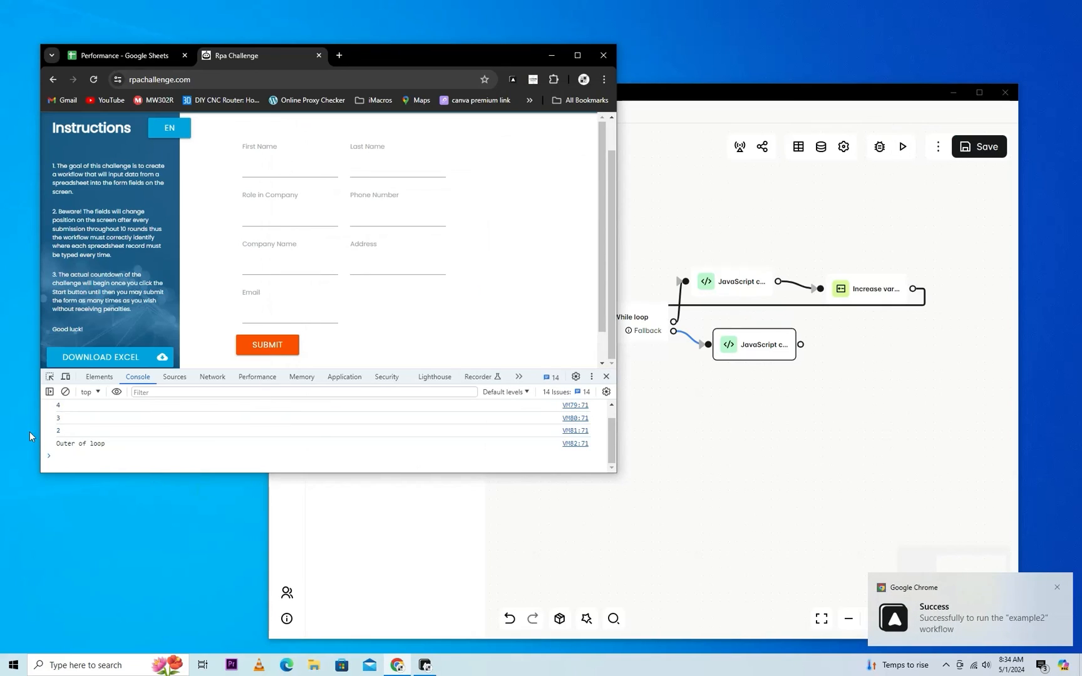
mouse_move(67, 451)
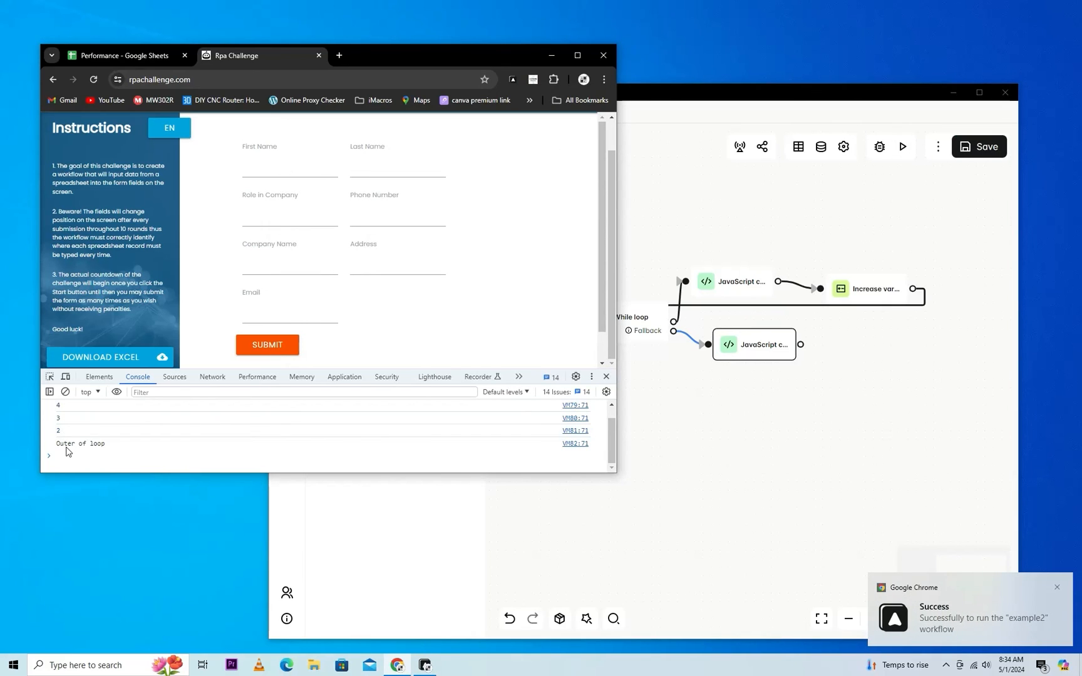